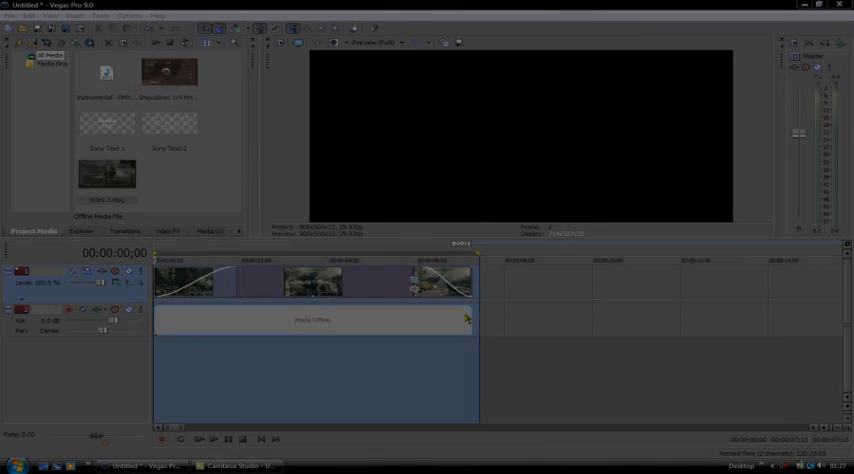
Start Render As with Windows Media Video V11 as the save type and list its templates.
{"action": "left_click_drag", "start_coordinate": [416, 290], "coordinate": [488, 292]}
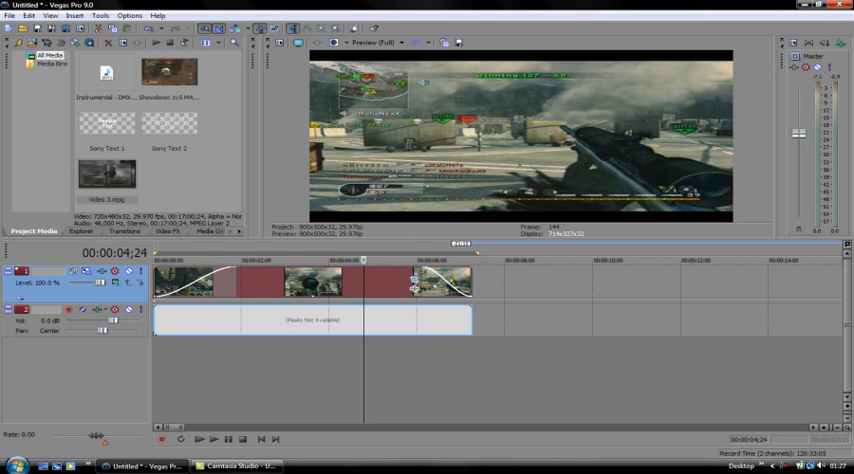
{"action": "mouse_move", "coordinate": [480, 284]}
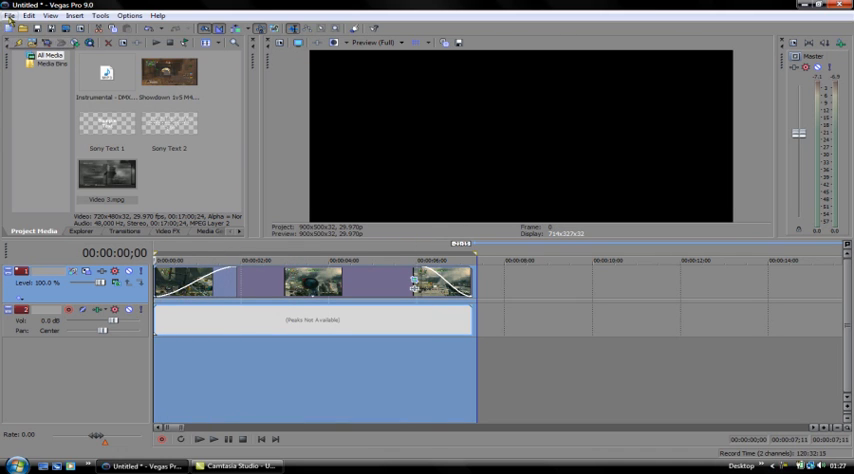
{"action": "left_click", "coordinate": [8, 16]}
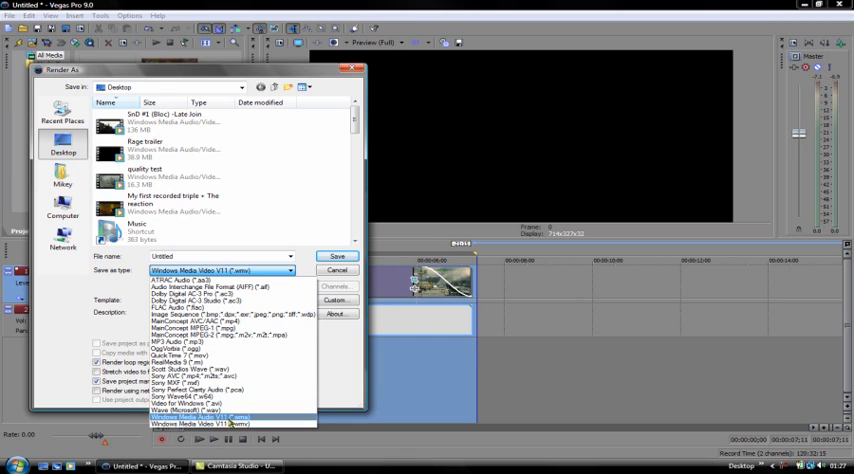
{"action": "left_click", "coordinate": [200, 416]}
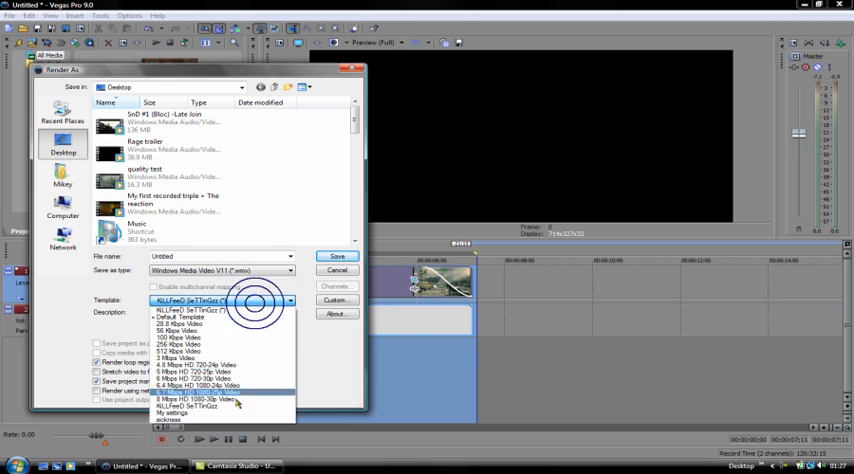
{"action": "left_click", "coordinate": [172, 412]}
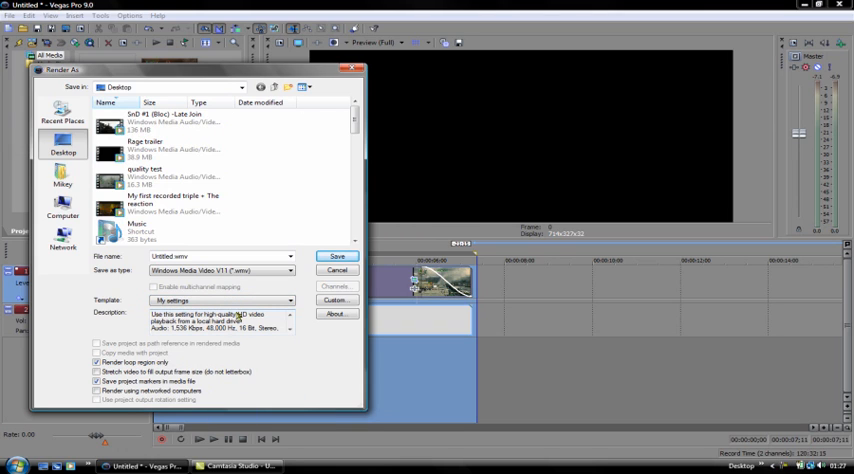
{"action": "left_click", "coordinate": [288, 300]}
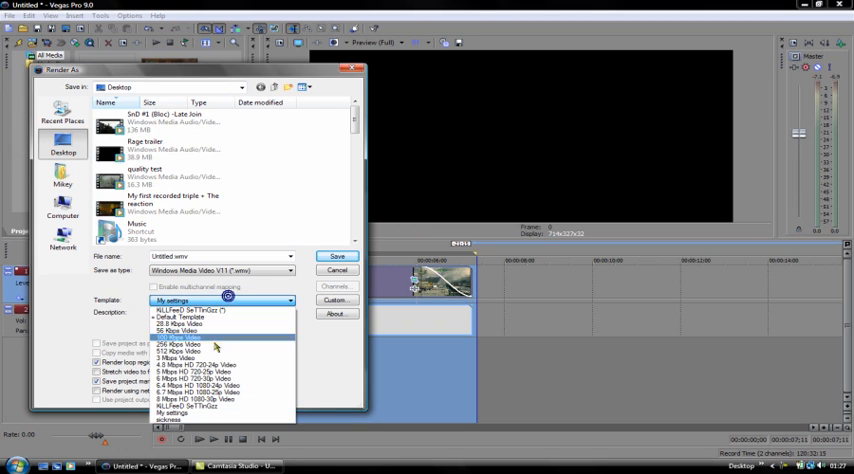
{"action": "mouse_move", "coordinate": [208, 388]}
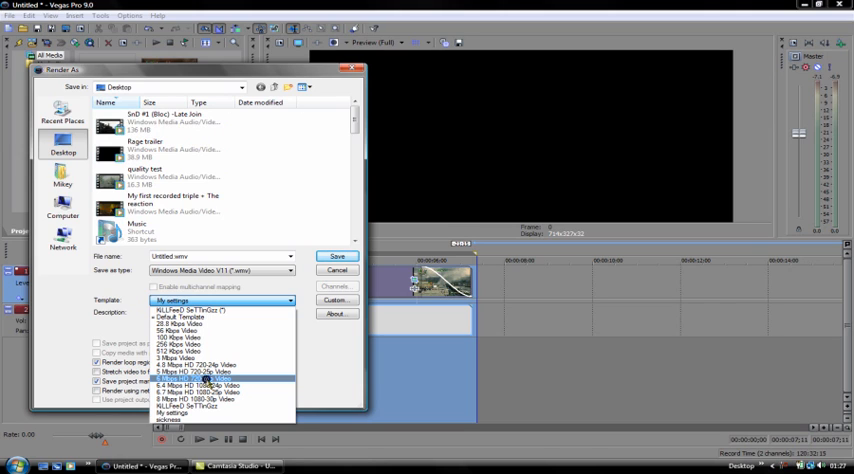
Choose the 6 Mbps HD 720-30p Video template to customise.
{"action": "left_click", "coordinate": [194, 384]}
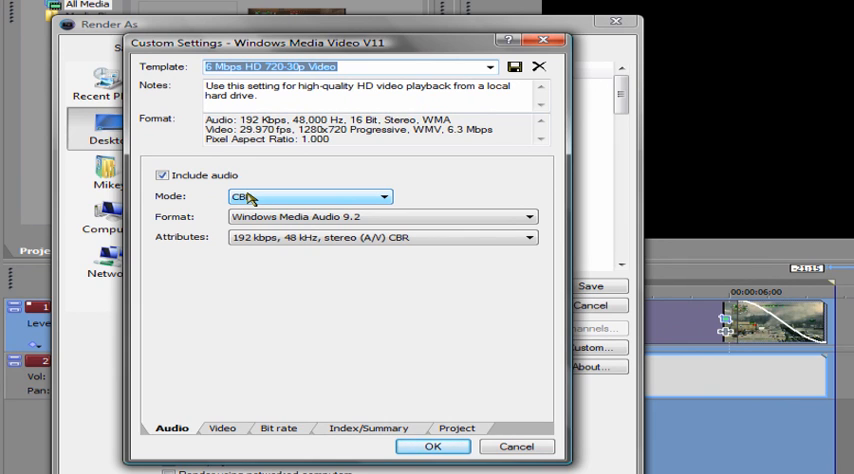
{"action": "mouse_move", "coordinate": [244, 372]}
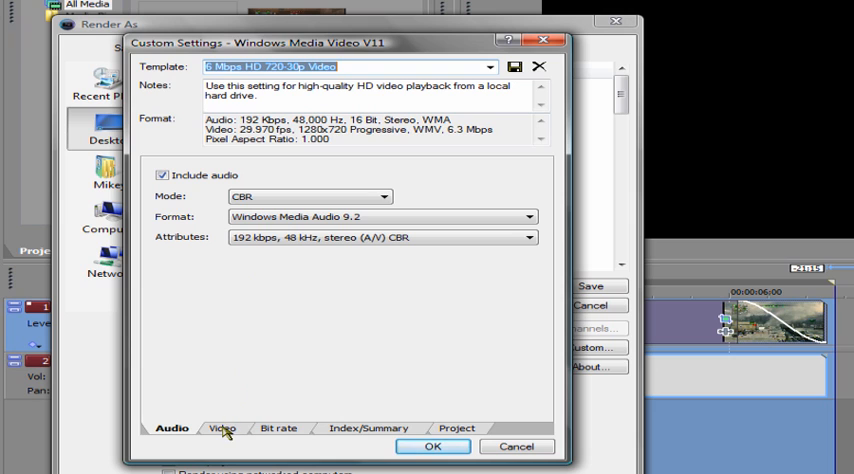
Set the video encoding to CBR with a custom 900×500 image size and square pixels.
{"action": "left_click", "coordinate": [220, 428]}
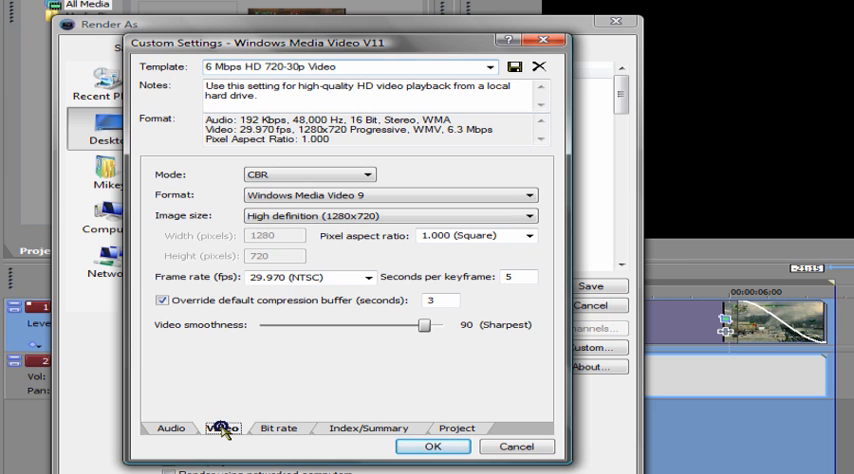
{"action": "mouse_move", "coordinate": [284, 172]}
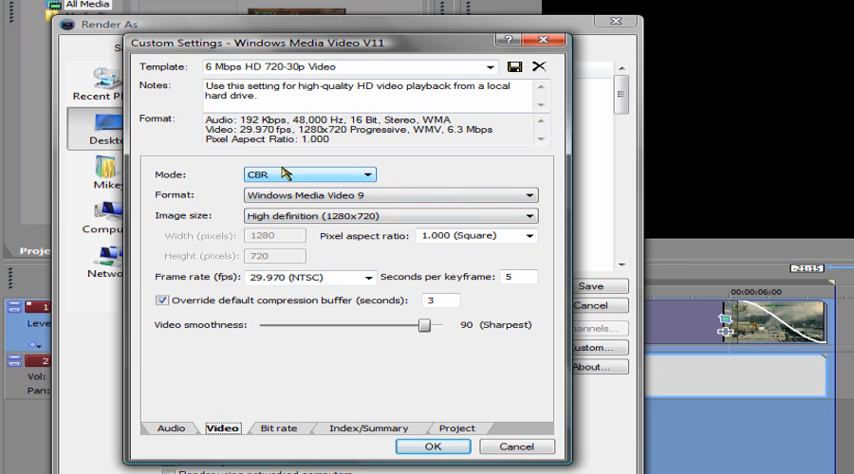
{"action": "left_click", "coordinate": [368, 174]}
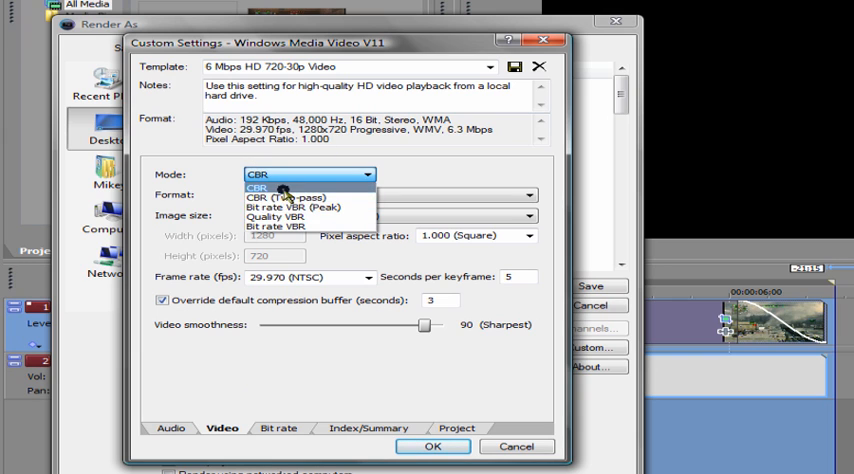
{"action": "left_click", "coordinate": [528, 196]}
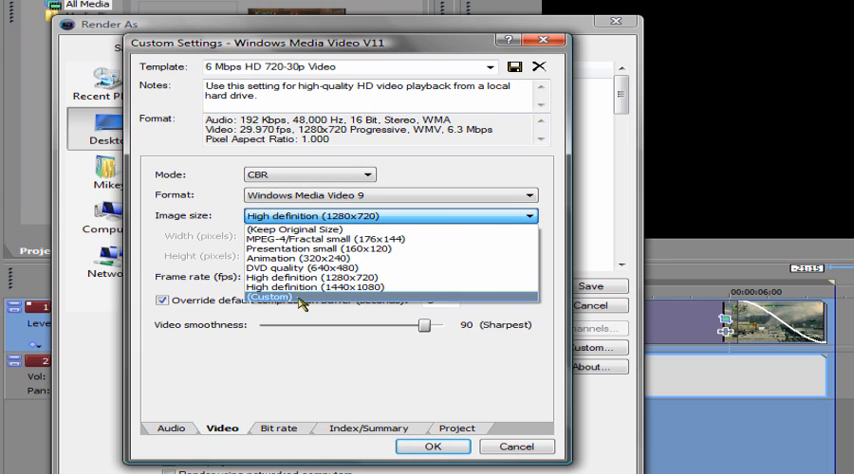
{"action": "left_click", "coordinate": [270, 298]}
{"action": "type", "text": "500"}
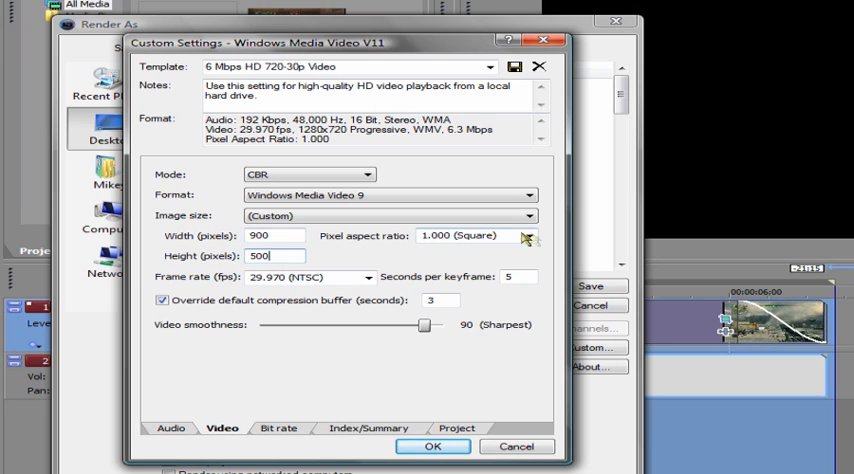
{"action": "left_click", "coordinate": [528, 236]}
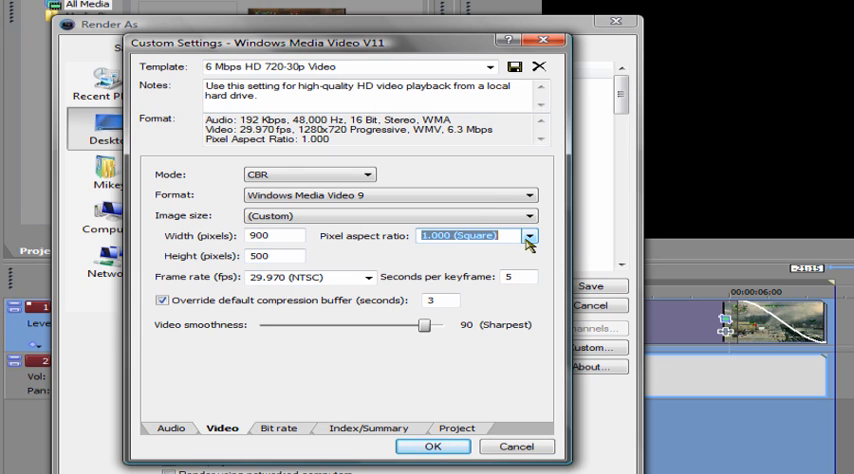
{"action": "mouse_move", "coordinate": [362, 284]}
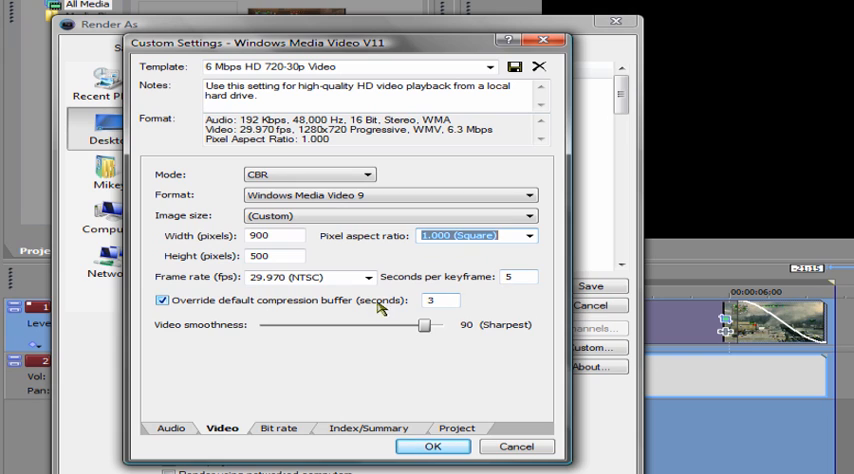
Override the compression buffer to 8 seconds and raise video smoothness to 100 (Sharpest).
{"action": "triple_click", "coordinate": [440, 300]}
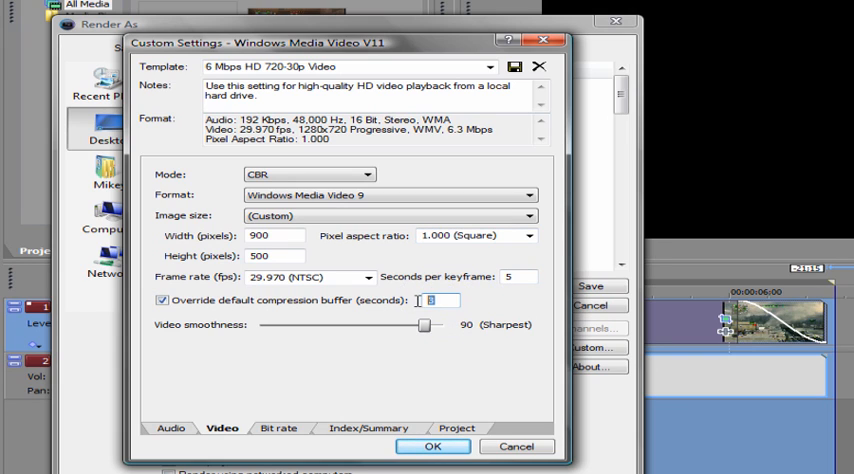
{"action": "type", "text": "8"}
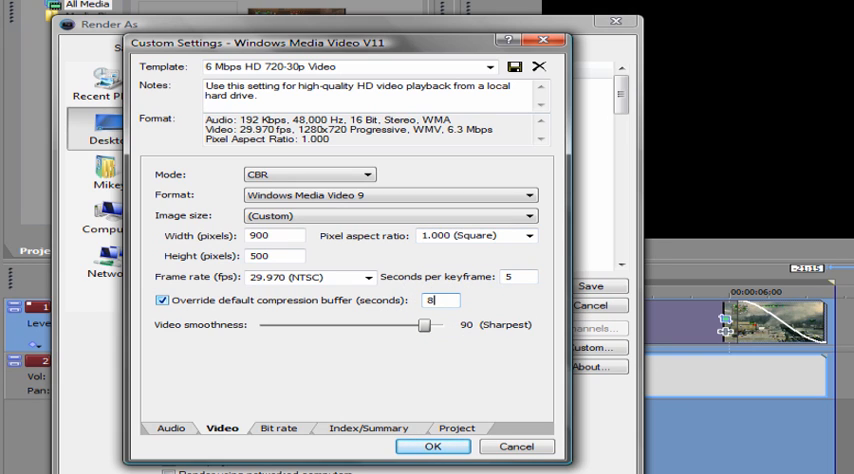
{"action": "mouse_move", "coordinate": [252, 308]}
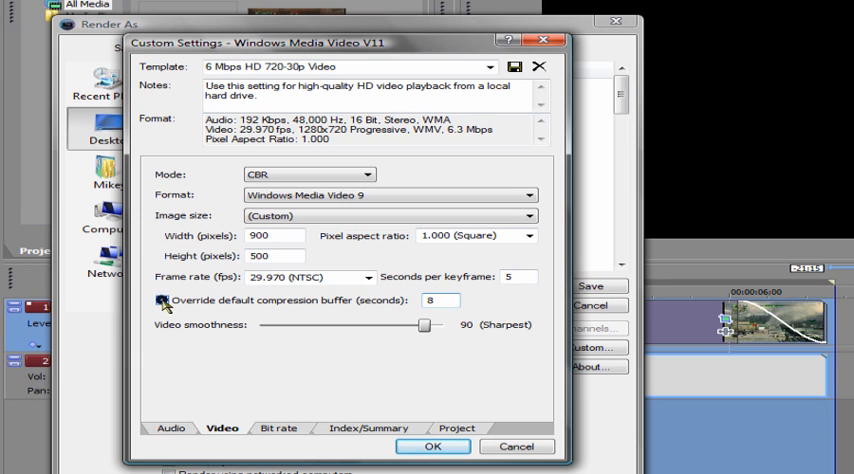
{"action": "left_click", "coordinate": [162, 300]}
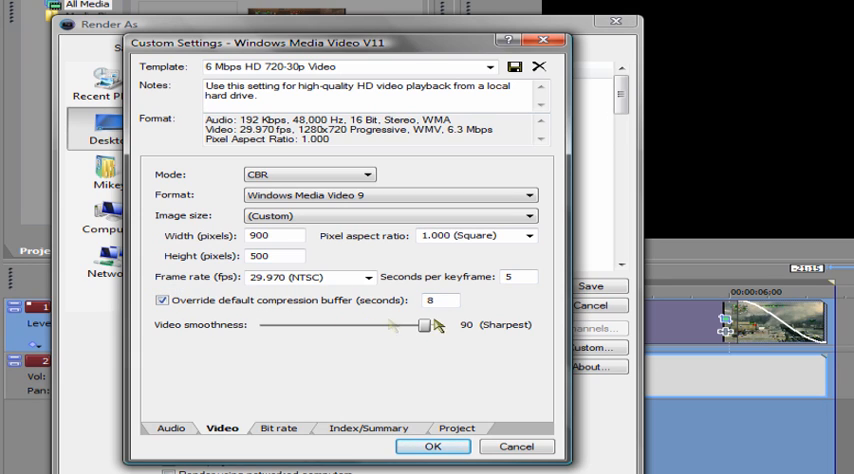
{"action": "left_click_drag", "start_coordinate": [422, 324], "coordinate": [428, 324]}
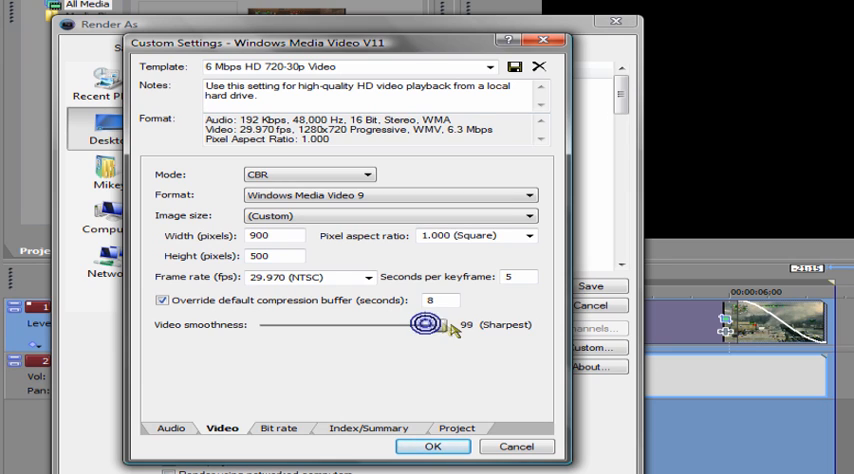
{"action": "left_click_drag", "start_coordinate": [424, 324], "coordinate": [444, 324]}
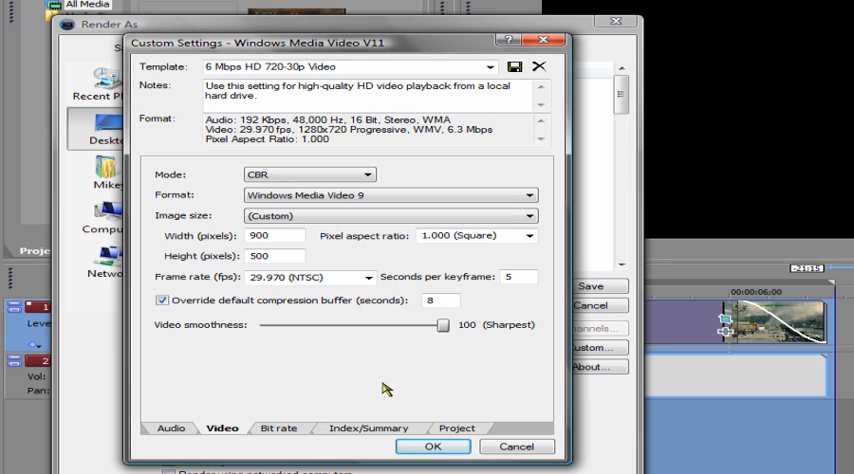
{"action": "mouse_move", "coordinate": [292, 424]}
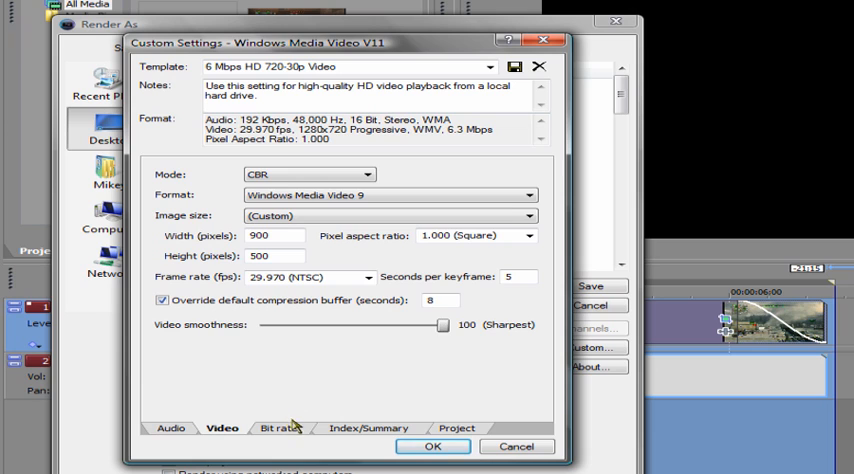
Confirm the Internet/LAN bit rate is 6 M, then view the Index/Summary settings.
{"action": "left_click", "coordinate": [280, 428]}
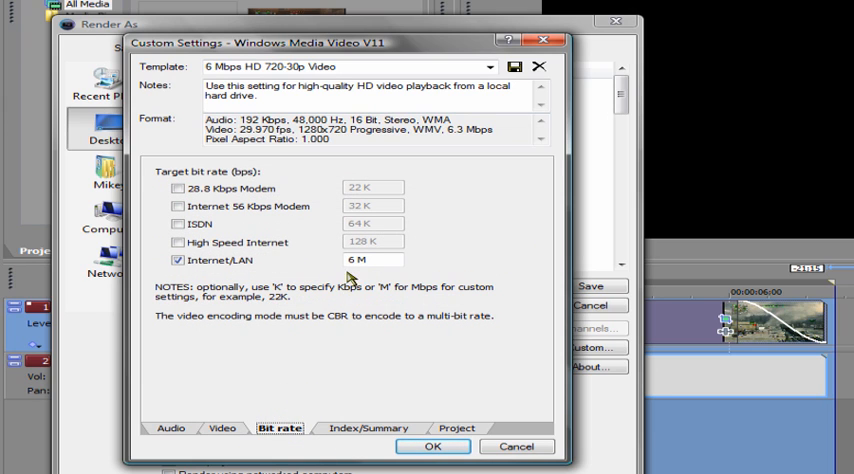
{"action": "mouse_move", "coordinate": [356, 352]}
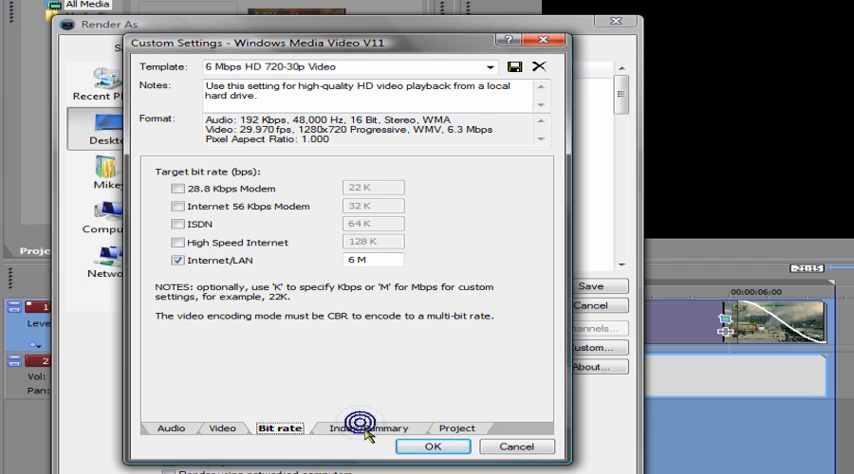
{"action": "left_click", "coordinate": [368, 428]}
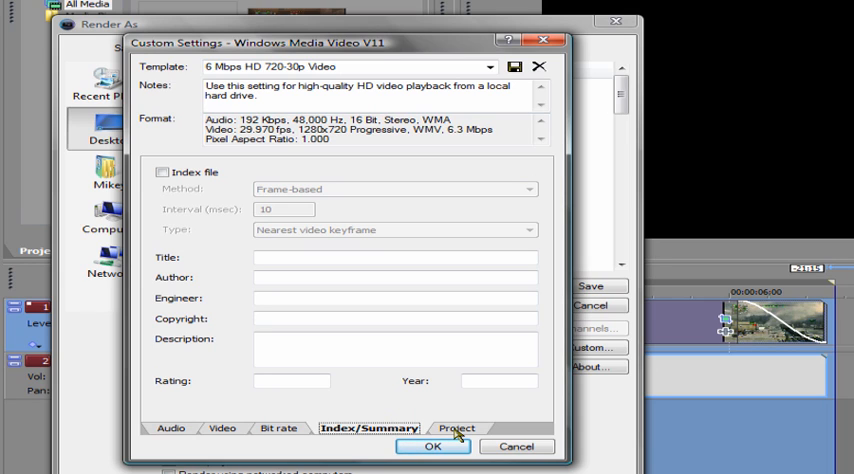
Set the Project tab's video rendering quality to Best.
{"action": "left_click", "coordinate": [458, 428]}
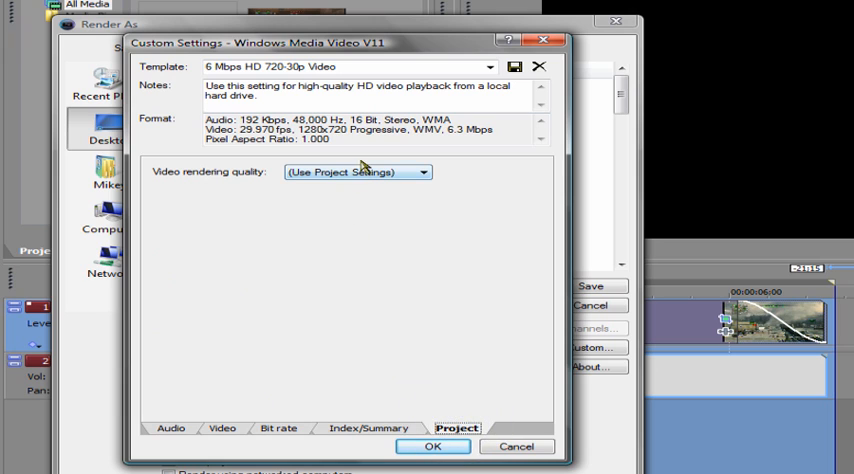
{"action": "left_click", "coordinate": [424, 172]}
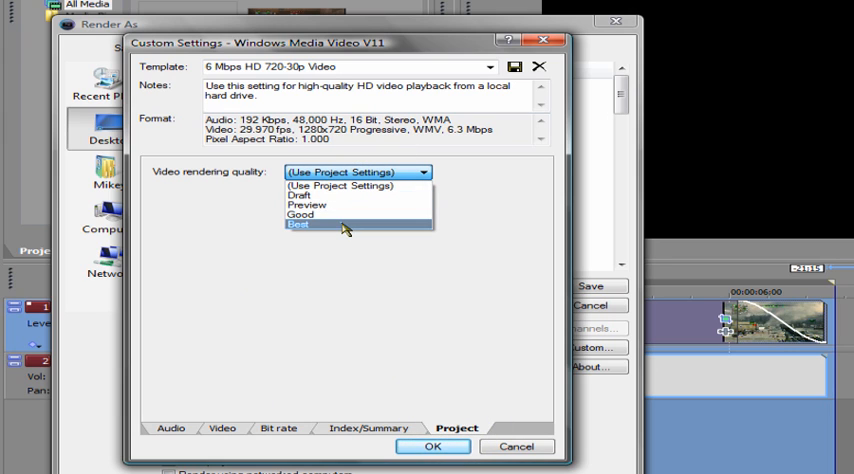
{"action": "left_click", "coordinate": [298, 224]}
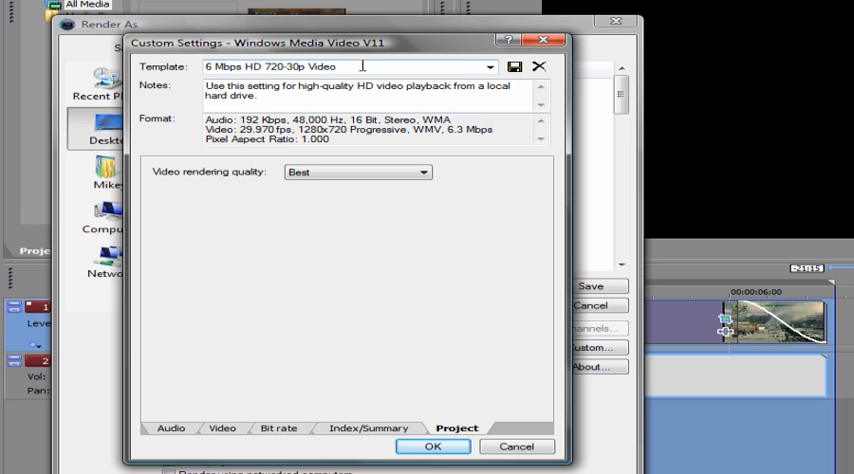
Name the custom template 'dazzle render settings'.
{"action": "triple_click", "coordinate": [344, 66]}
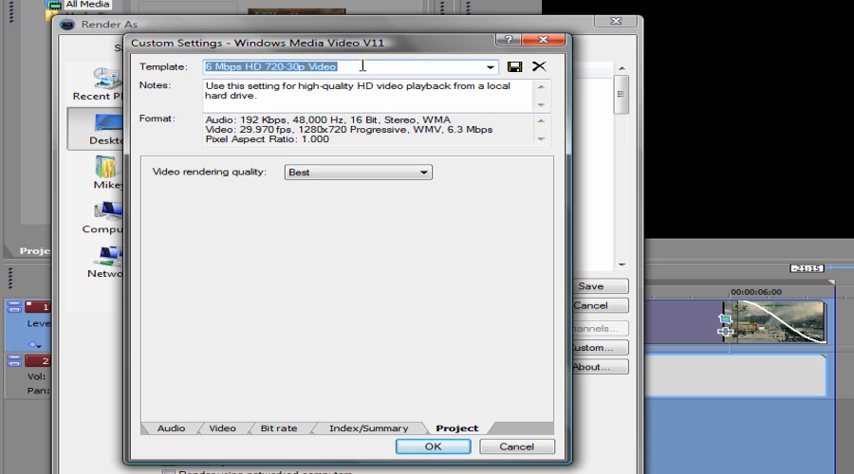
{"action": "type", "text": "dazzle"}
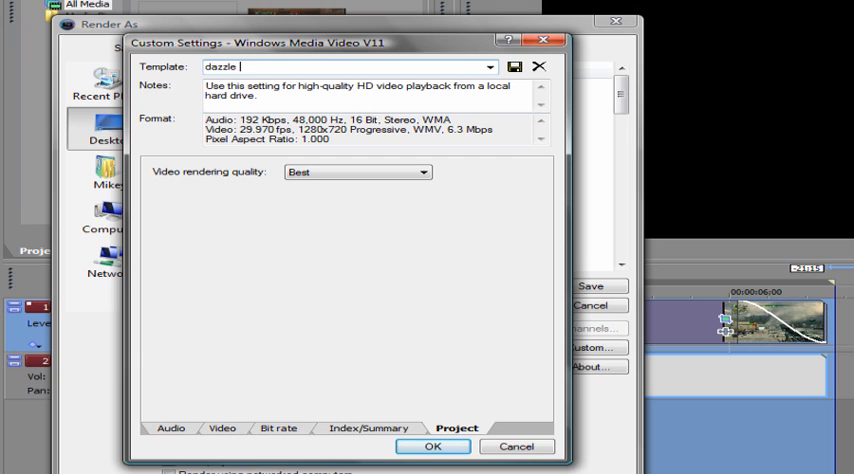
{"action": "type", "text": "render setti"}
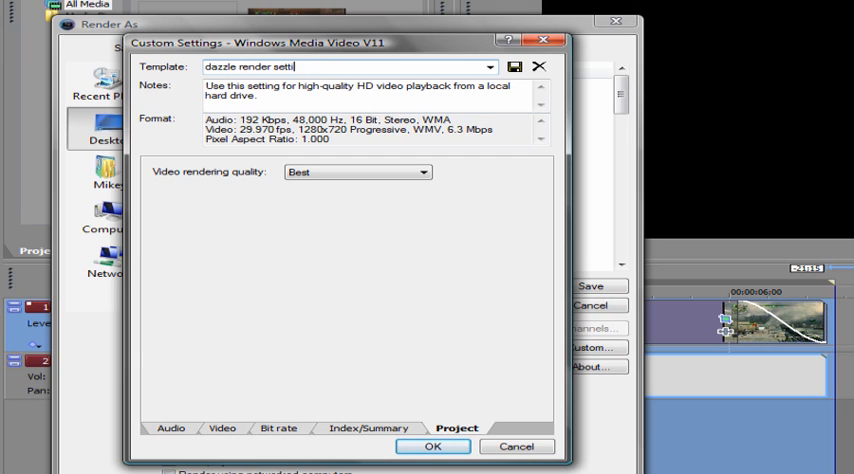
{"action": "type", "text": "ngs"}
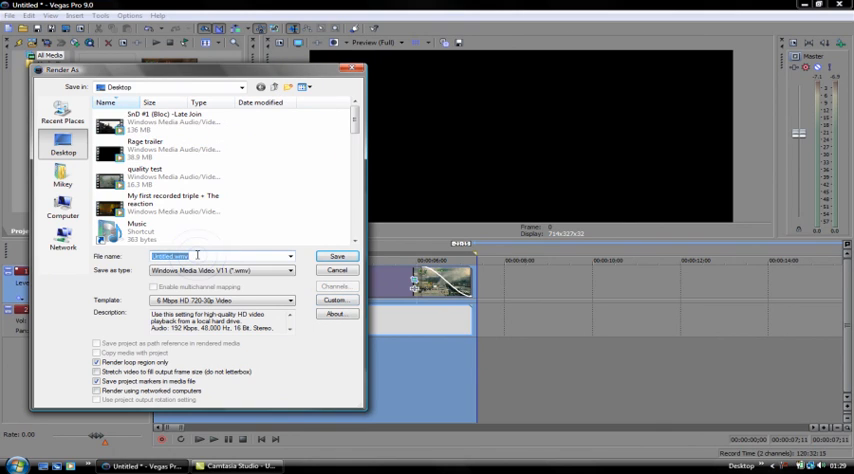
Enter a throwaway file name 'whateverlol', then cancel the Render As dialog without rendering.
{"action": "type", "text": "whatever"}
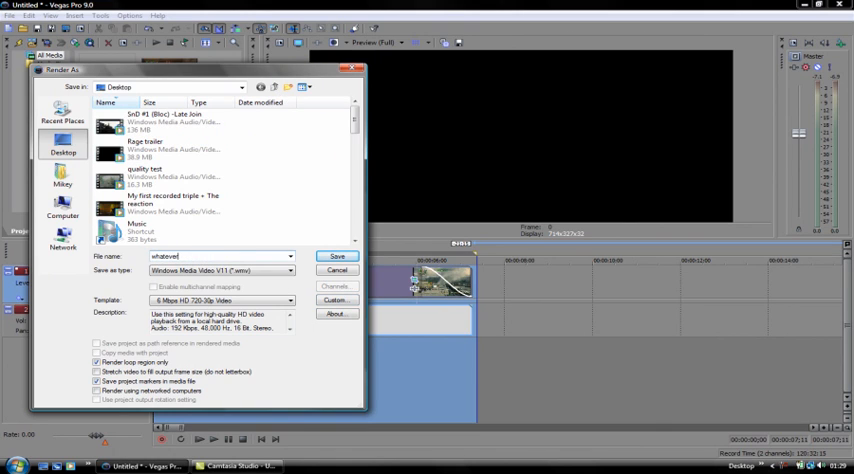
{"action": "type", "text": "rlol"}
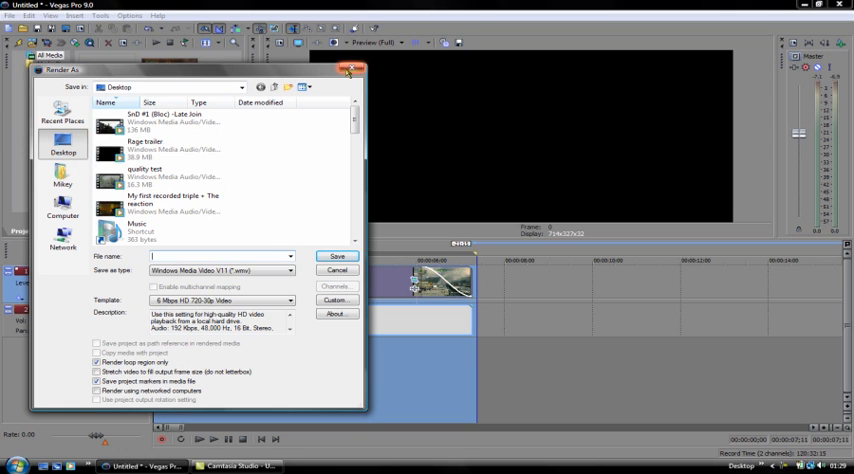
{"action": "left_click", "coordinate": [352, 72]}
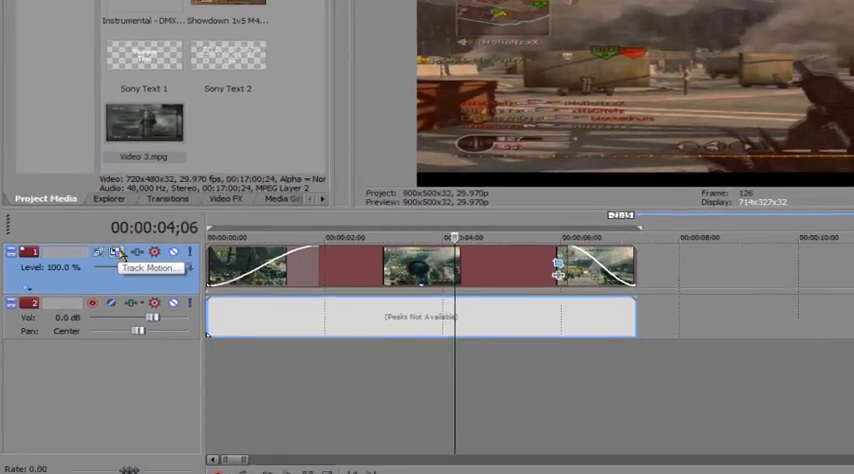
Resize the video track's Track Motion frame to letterbox the clip with black bars, then close it.
{"action": "left_click", "coordinate": [118, 252]}
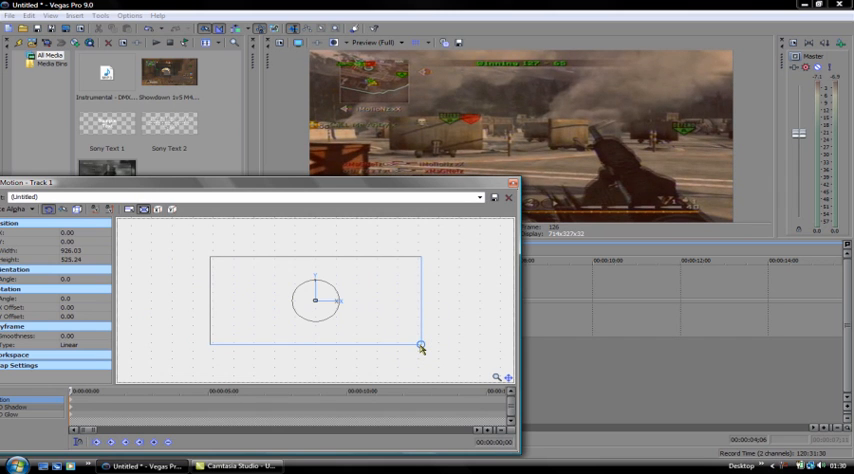
{"action": "left_click_drag", "start_coordinate": [420, 348], "coordinate": [420, 338]}
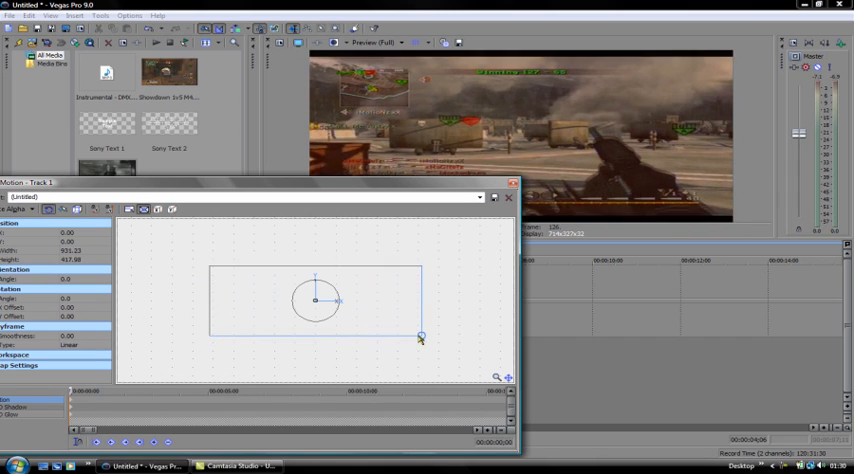
{"action": "left_click_drag", "start_coordinate": [420, 336], "coordinate": [416, 332]}
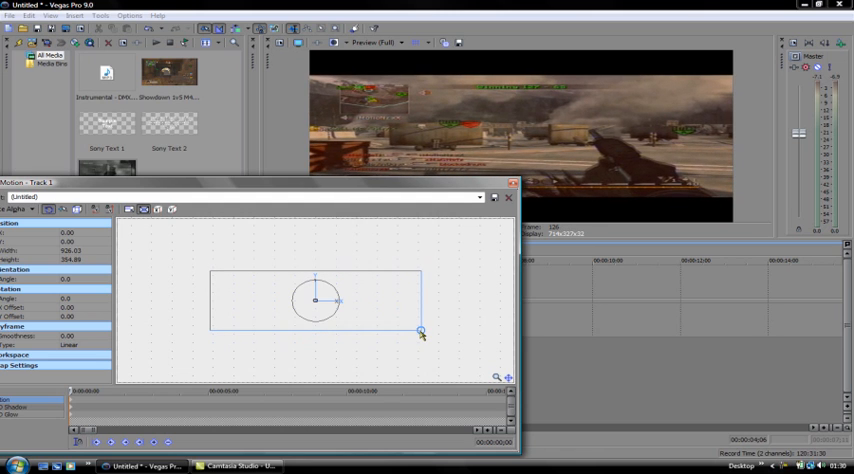
{"action": "left_click_drag", "start_coordinate": [420, 332], "coordinate": [420, 340]}
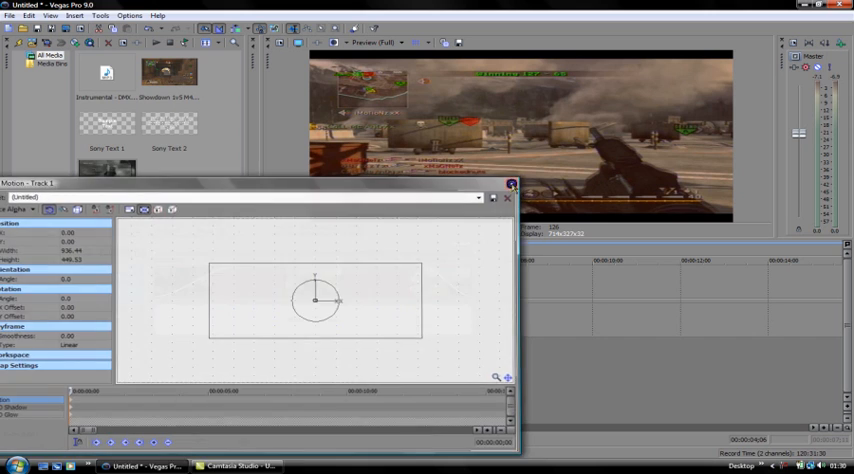
{"action": "left_click", "coordinate": [508, 184]}
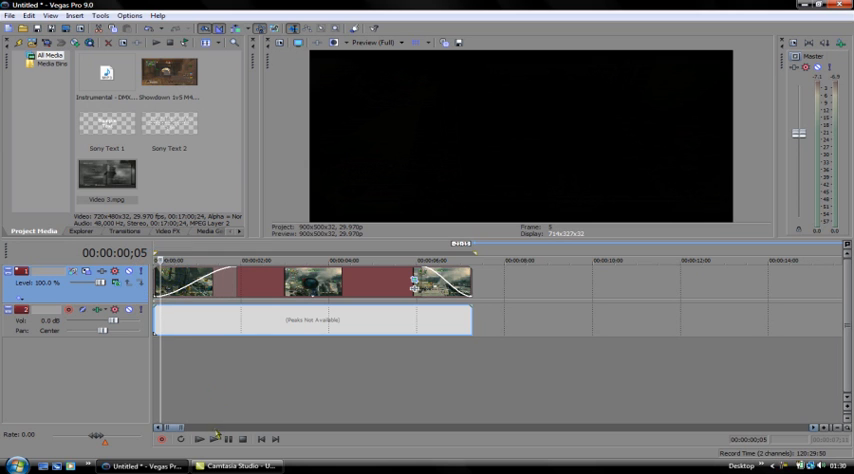
Play the project from the start to preview the letterboxed gameplay clip.
{"action": "left_click", "coordinate": [212, 440]}
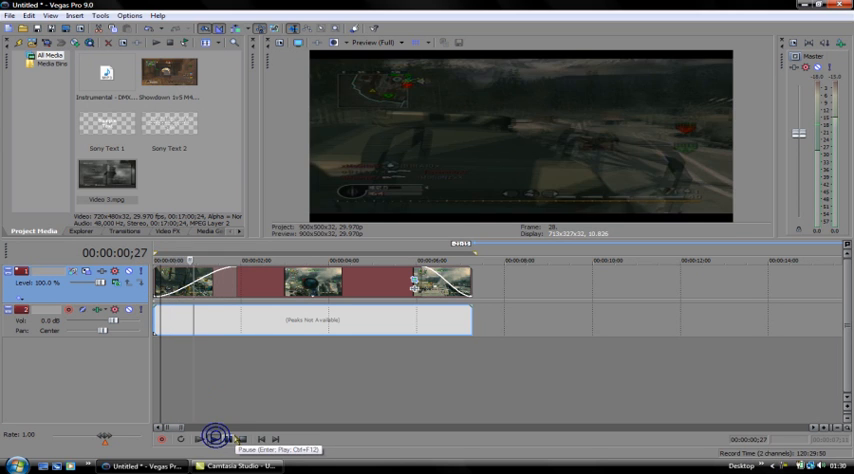
{"action": "left_click", "coordinate": [200, 438]}
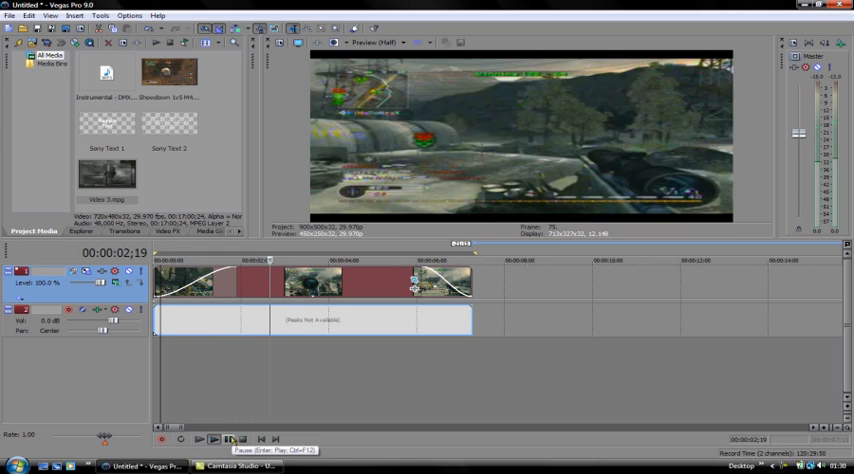